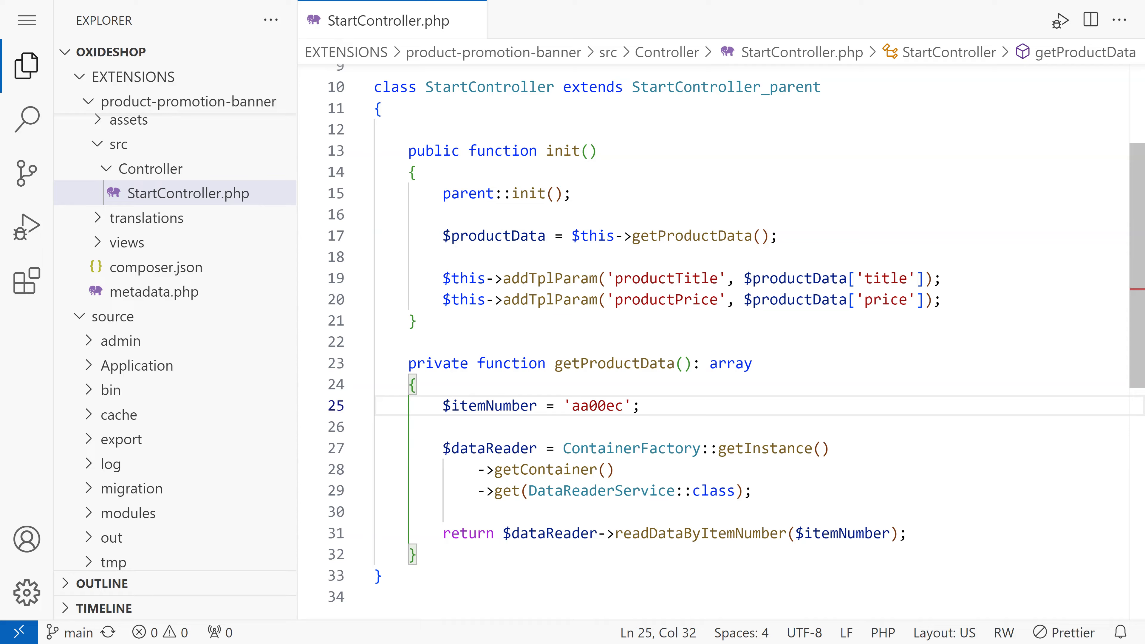
Inspect the hard-coded $itemNumber 'aa00ec' in getProductData() of StartController.php
left_click(153, 291)
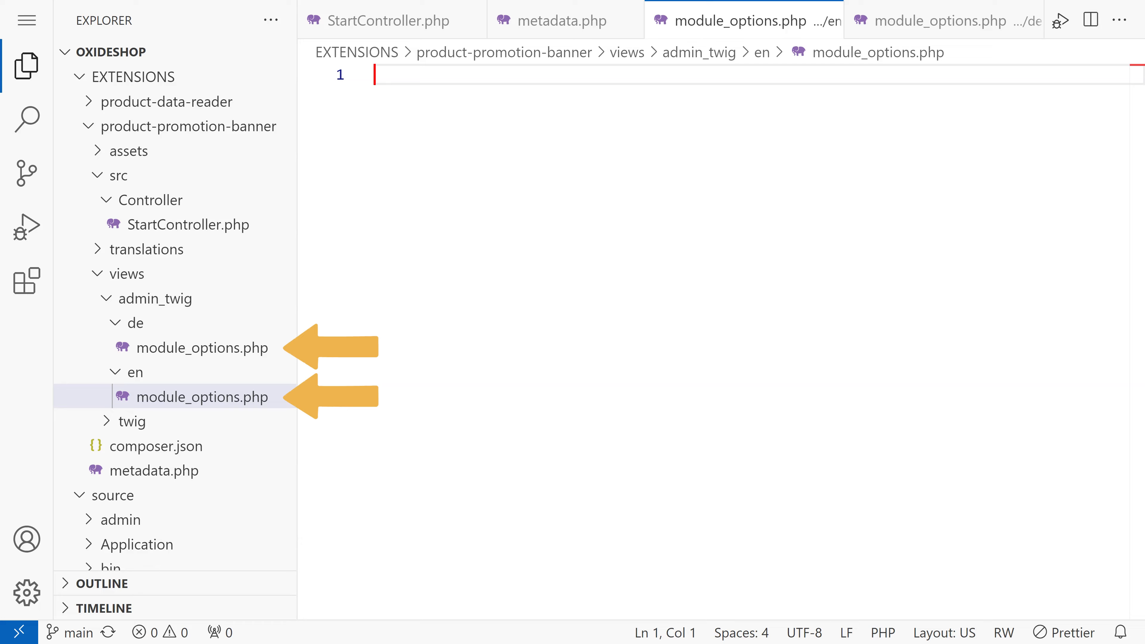
Write the $aLang array with 'charset' => 'UTF-8' in the en module_options.php
type("<?php\\n\\n$aLang = [\\n    'charset' => 'UTF-8',\\n\\n];")
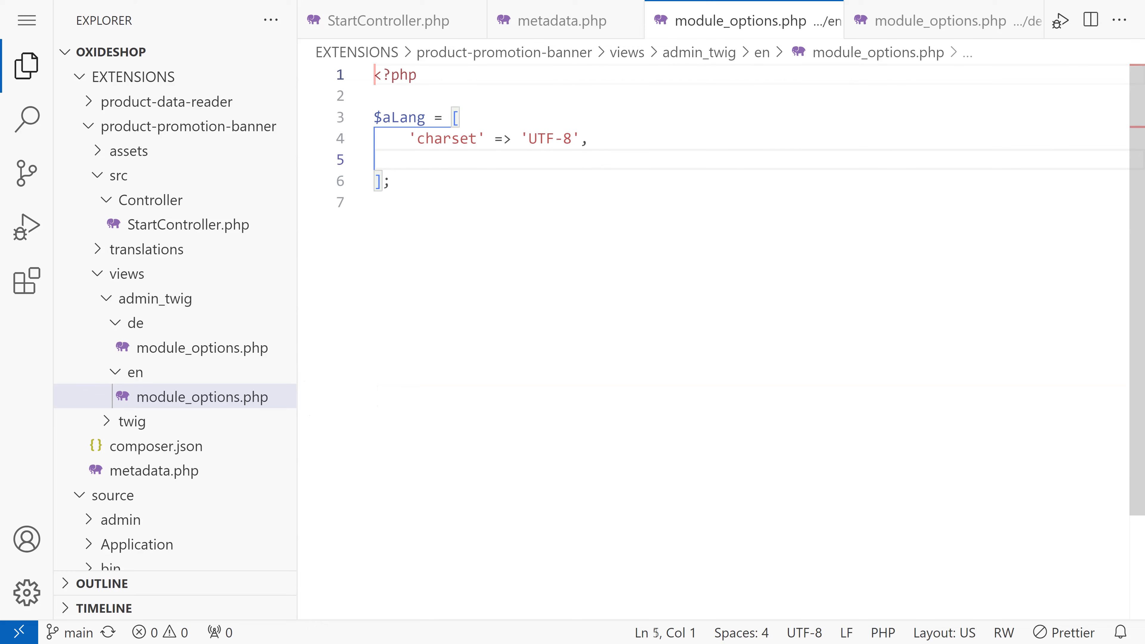